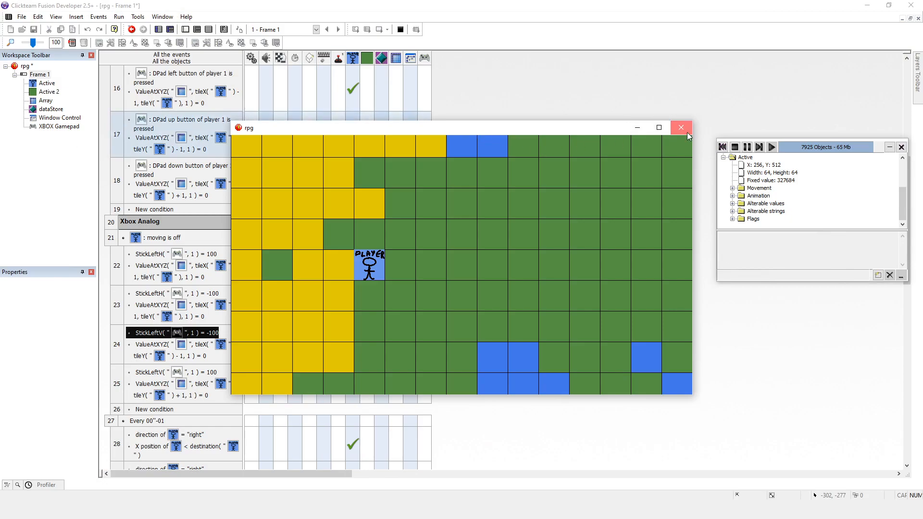
Step: Stop the running rpg game preview to return to the event editor
{"action": "left_click", "coordinate": [681, 128]}
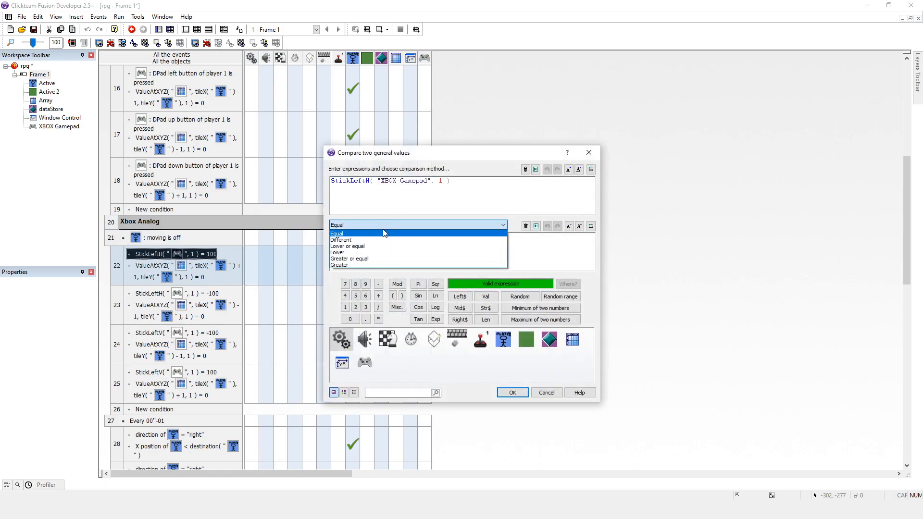
Step: Change the horizontal StickLeftH conditions to >= 90 for right and <= -90 for left
{"action": "left_click", "coordinate": [349, 259]}
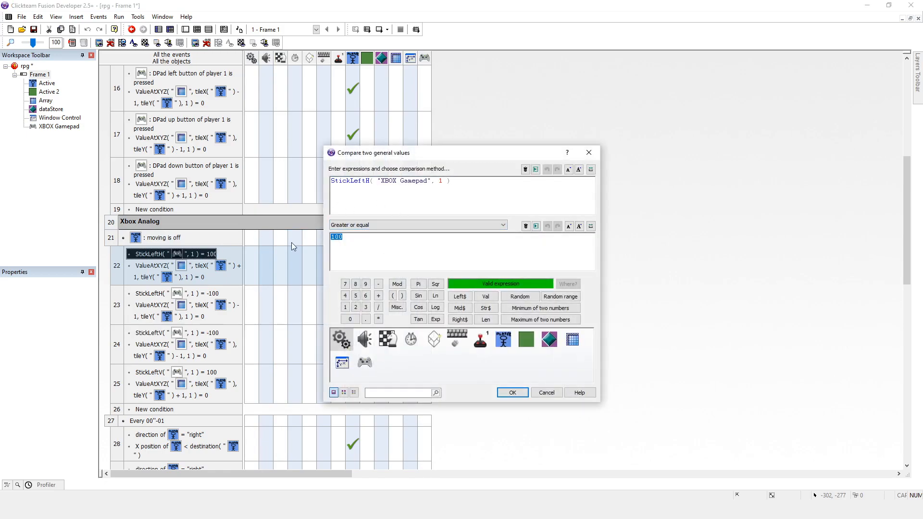
{"action": "left_click", "coordinate": [511, 393]}
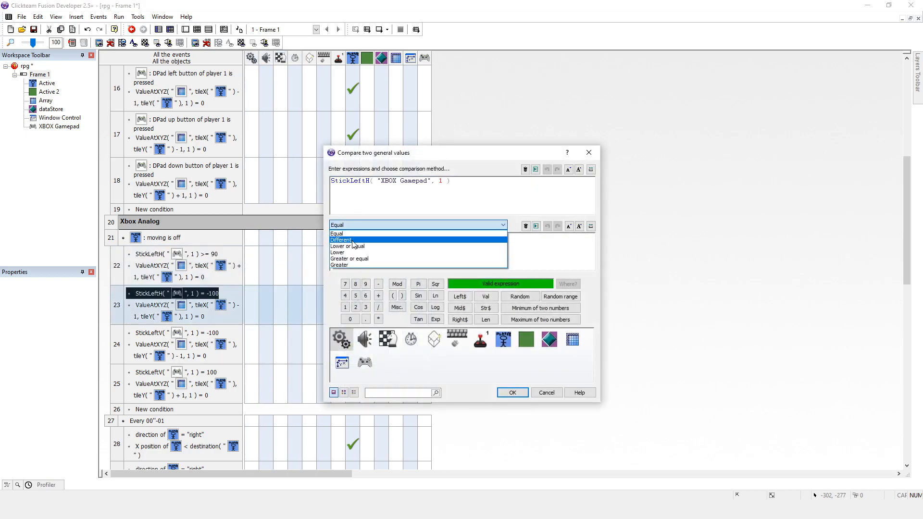
{"action": "left_click", "coordinate": [349, 246]}
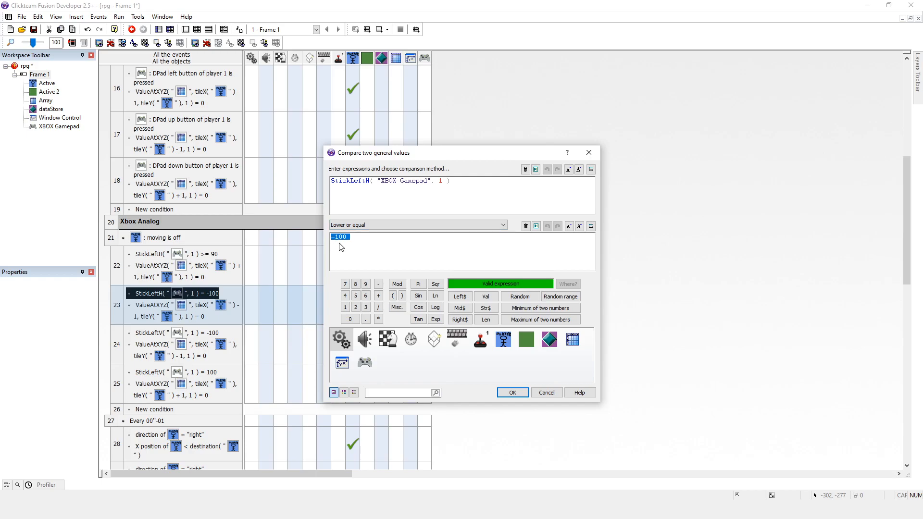
{"action": "type", "text": "-90"}
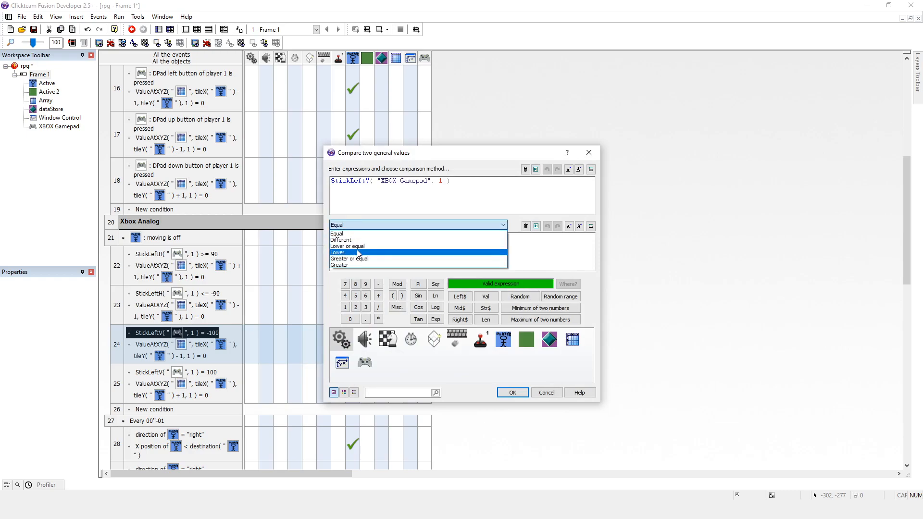
Step: Change the vertical StickLeftV conditions to <= -90 for up and >= 90 for down
{"action": "left_click", "coordinate": [347, 246]}
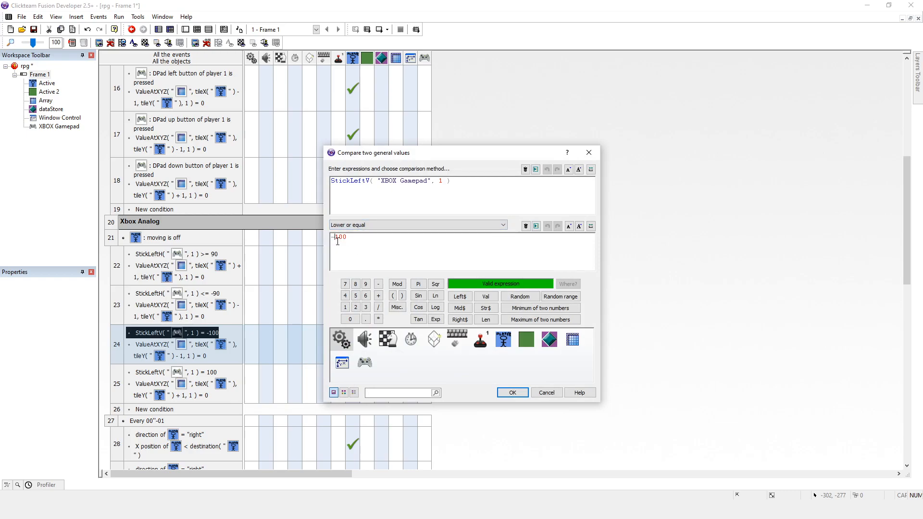
{"action": "left_click", "coordinate": [511, 393]}
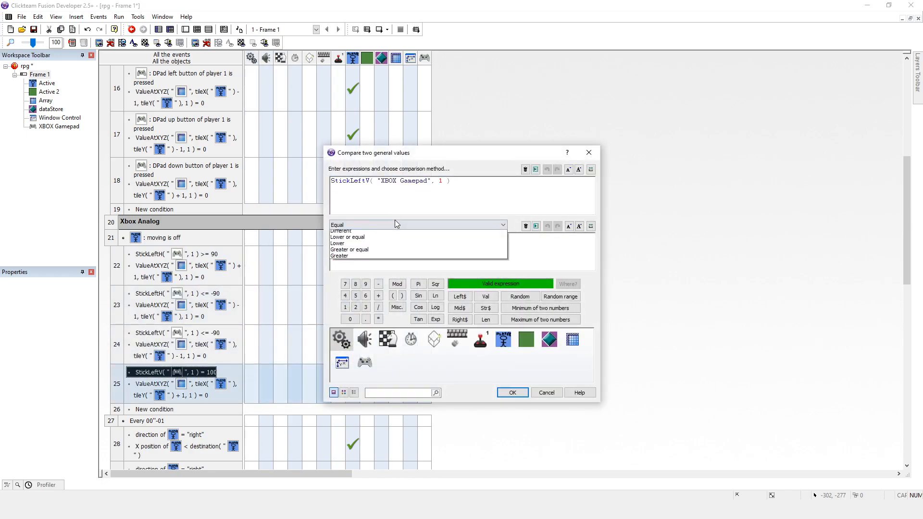
{"action": "left_click", "coordinate": [349, 249]}
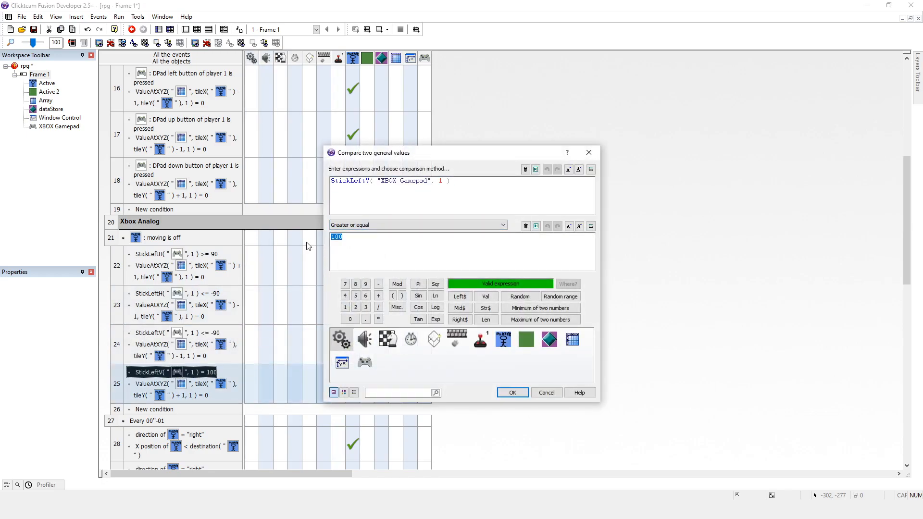
{"action": "left_click", "coordinate": [511, 393]}
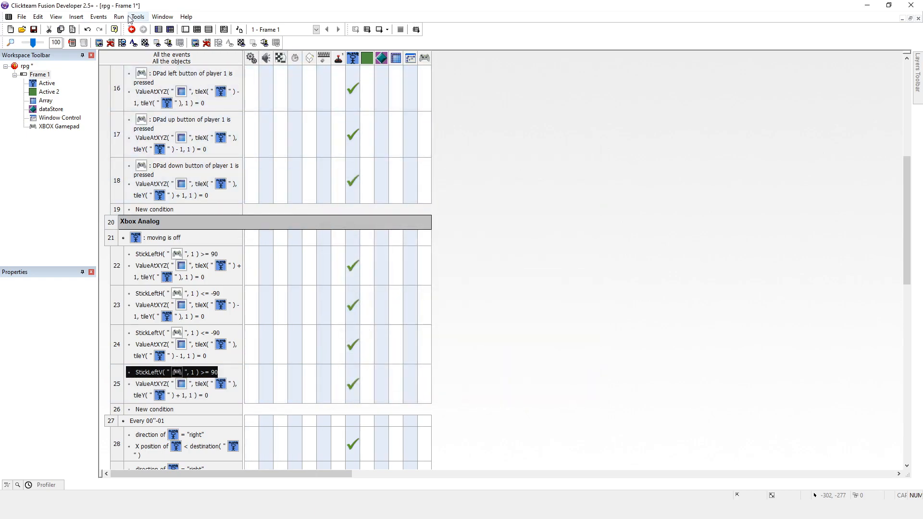